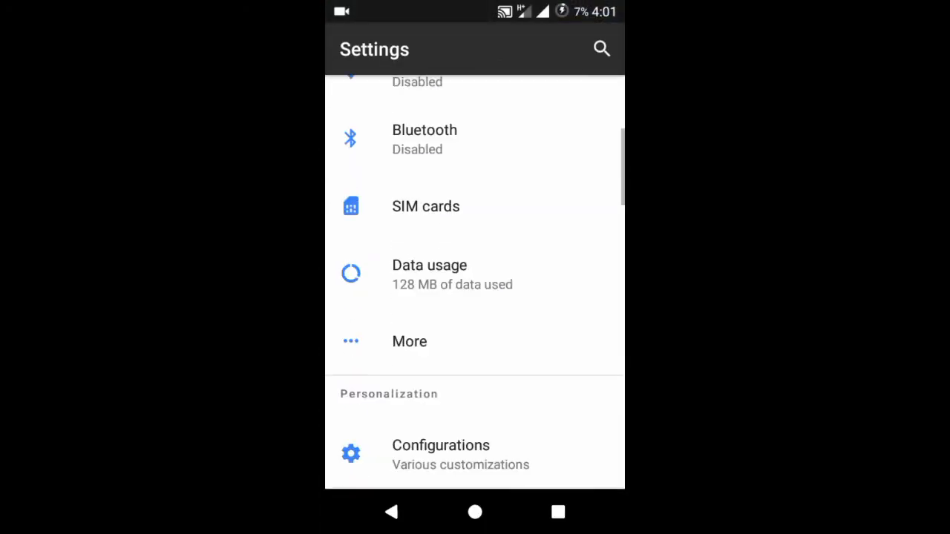
Scroll the Settings list down and enter the Google section.
{"action": "scroll", "scroll_direction": "down", "scroll_amount": 3}
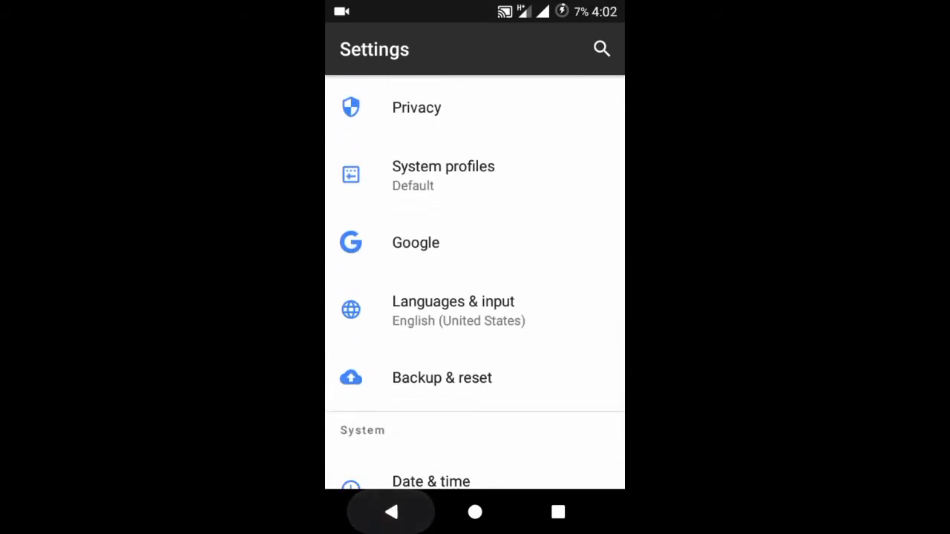
{"action": "left_click", "coordinate": [475, 510]}
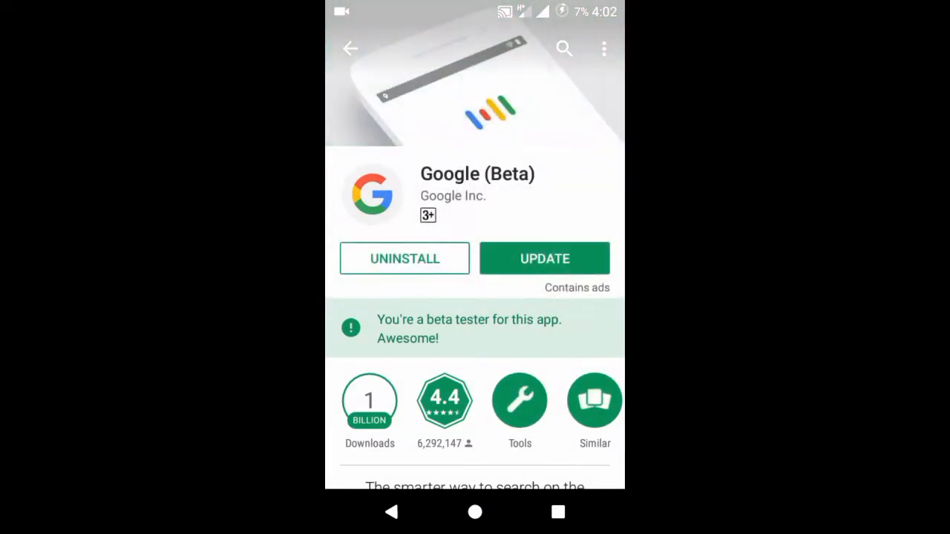
Review the Google (Beta) listing and its beta tester card, then return to the home screen.
{"action": "scroll", "scroll_direction": "up", "scroll_amount": 3}
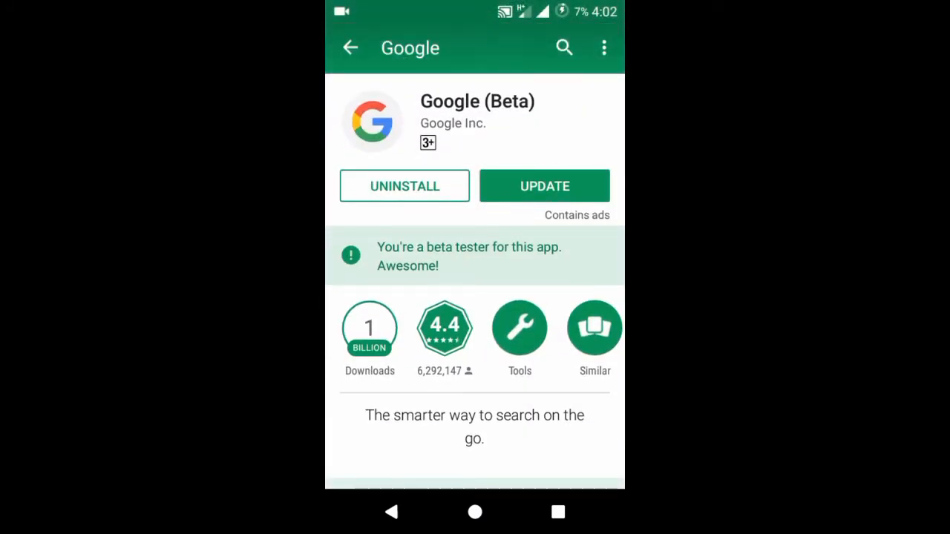
{"action": "scroll", "scroll_direction": "down", "scroll_amount": 3}
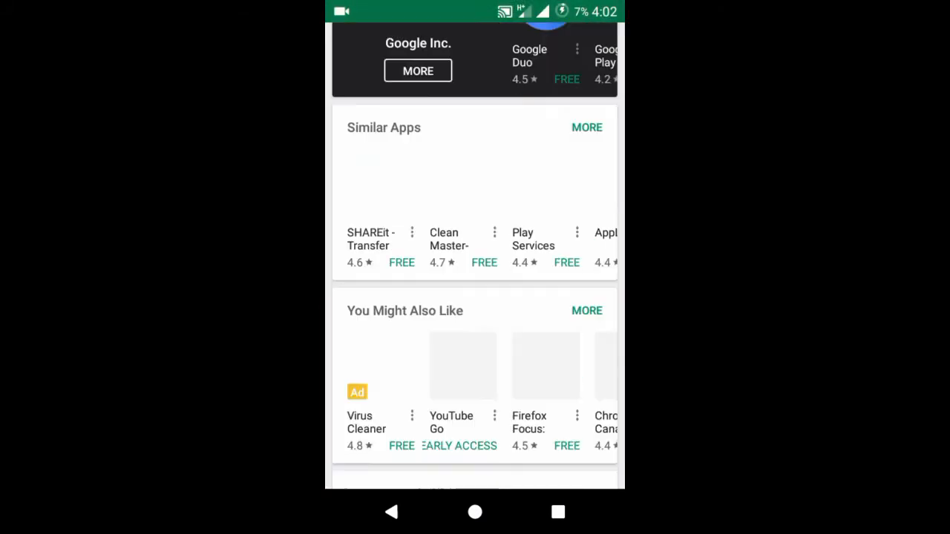
{"action": "scroll", "scroll_direction": "up", "scroll_amount": 3}
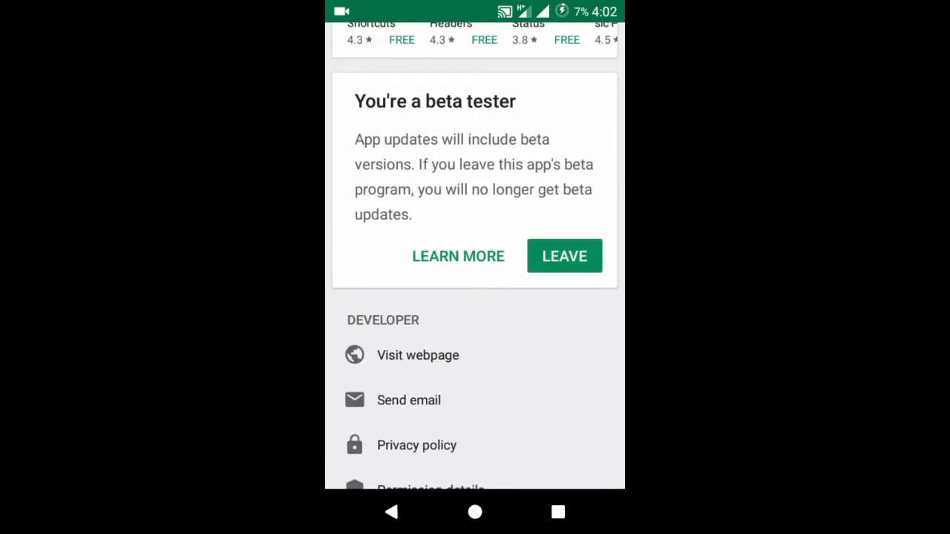
{"action": "scroll", "scroll_direction": "down", "scroll_amount": 3}
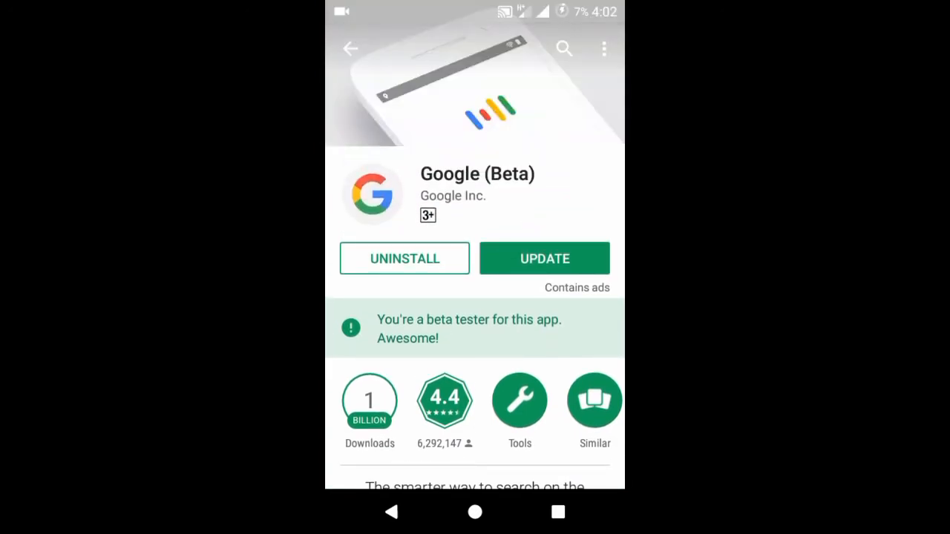
{"action": "left_click", "coordinate": [475, 511]}
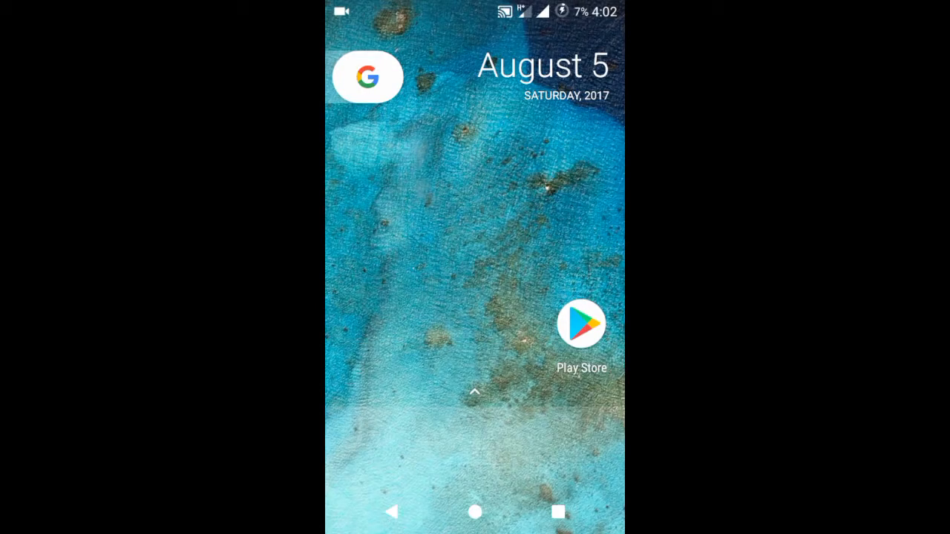
Summon Google from the Home button and get past its 'Do more with Google' intro.
{"action": "left_click", "coordinate": [475, 392]}
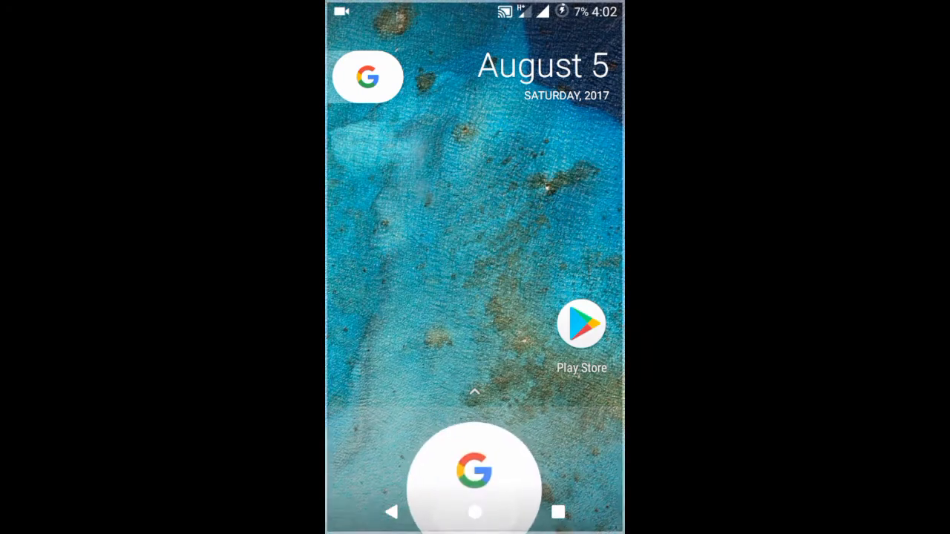
{"action": "left_click", "coordinate": [475, 475]}
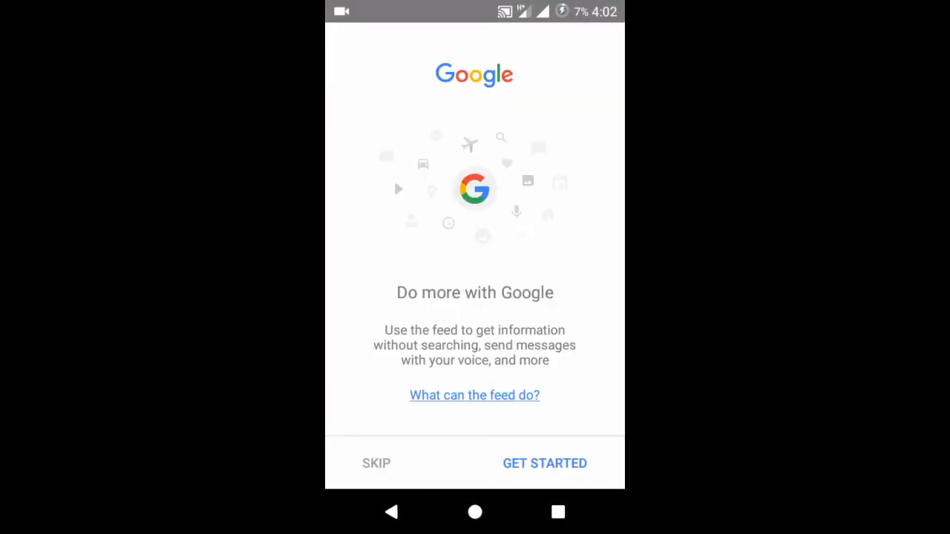
{"action": "left_click", "coordinate": [543, 463]}
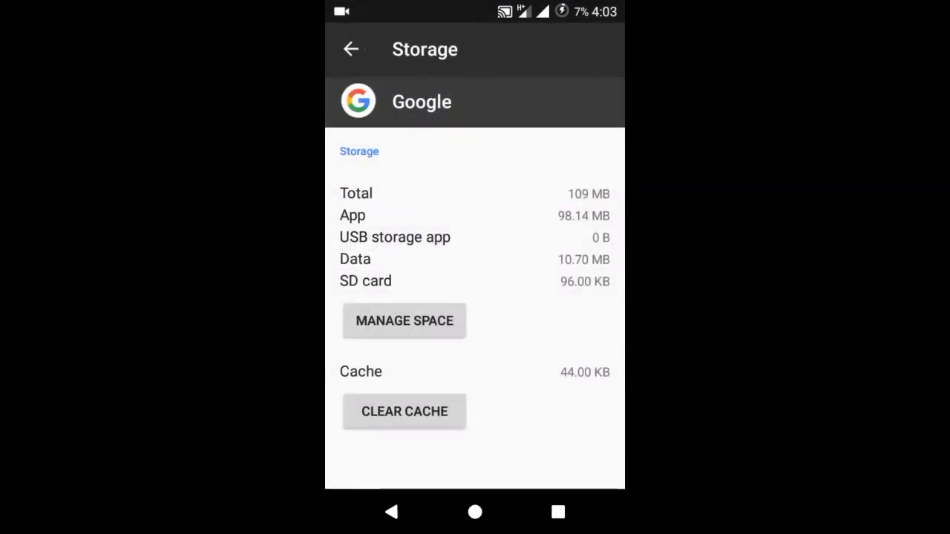
Visit Manage Space for the Google app, go home, and launch the Play Store.
{"action": "left_click", "coordinate": [404, 320]}
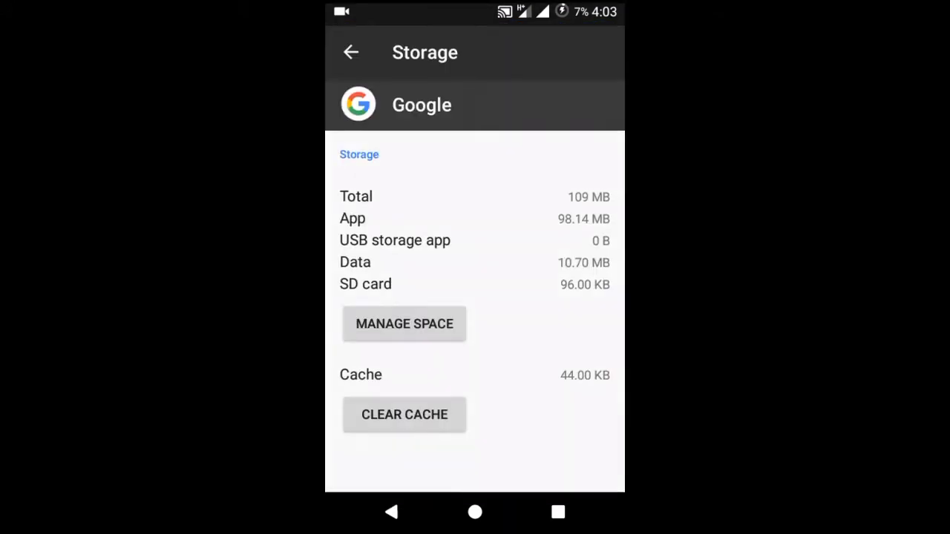
{"action": "left_click", "coordinate": [475, 512]}
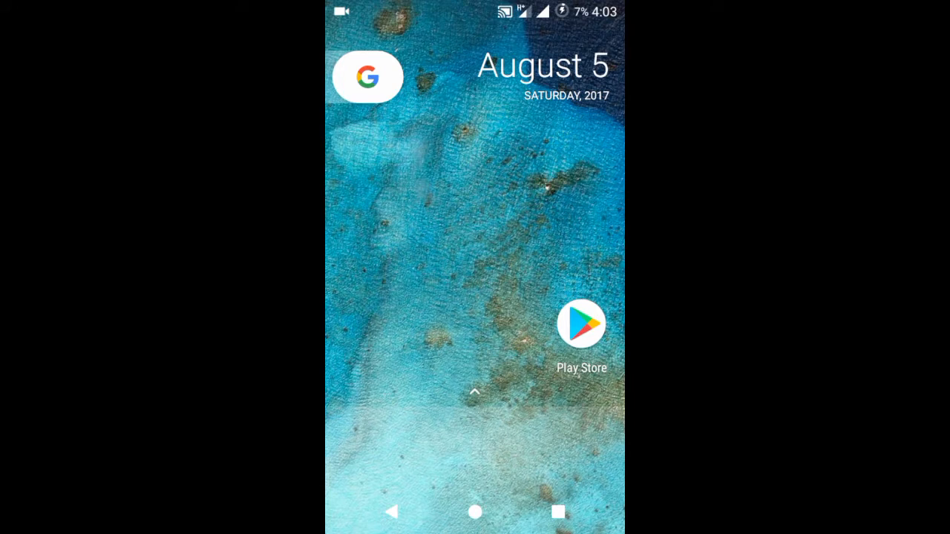
{"action": "left_click", "coordinate": [581, 323]}
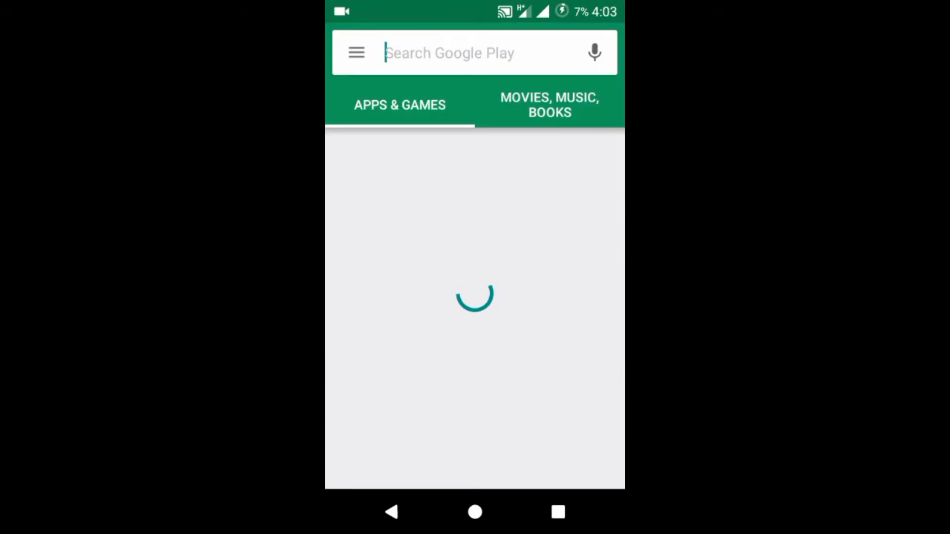
Search the store for 'ccswe' and launch CCSWE App Manager (ROOT) from its listing.
{"action": "left_click", "coordinate": [475, 53]}
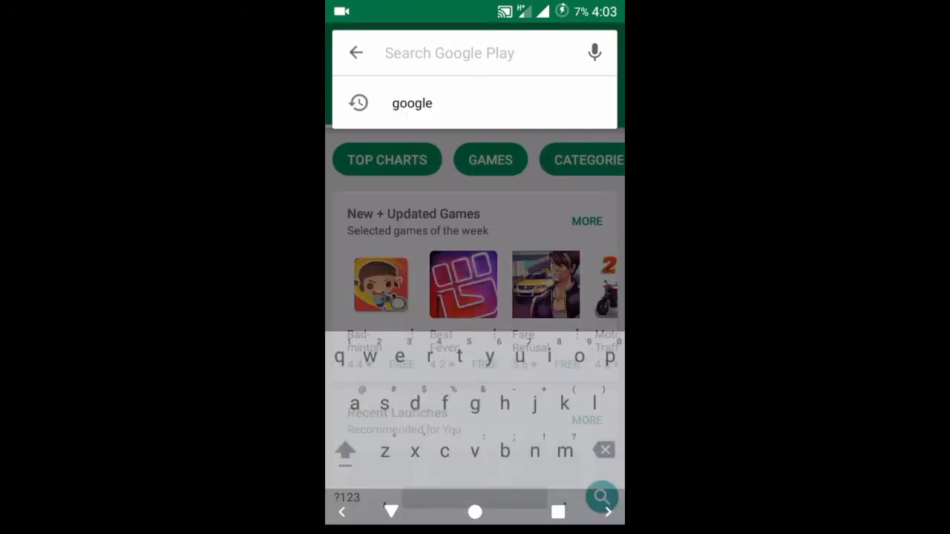
{"action": "type", "text": "ccs"}
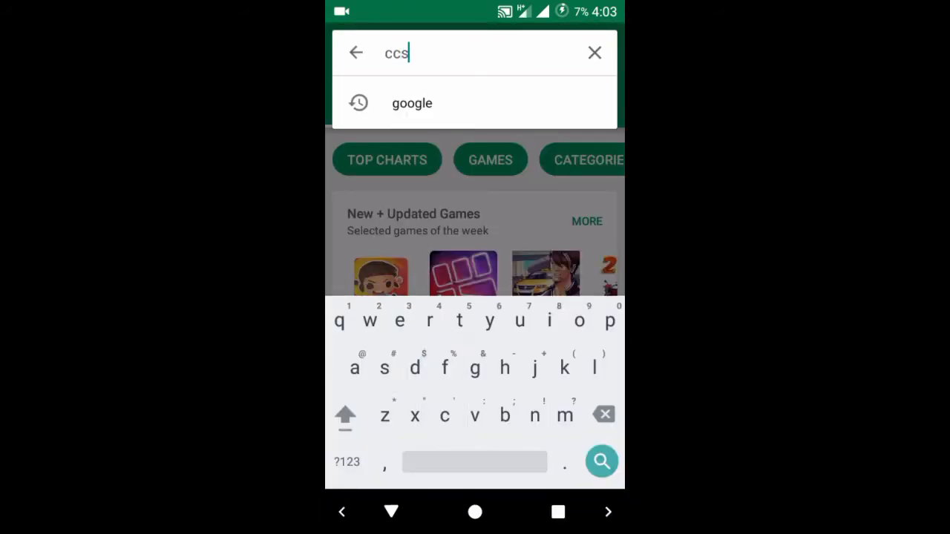
{"action": "type", "text": "we"}
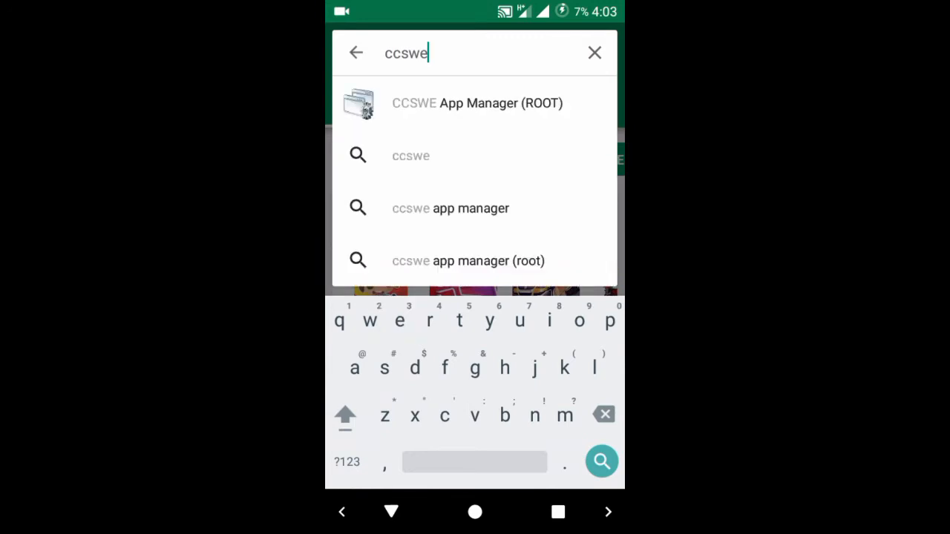
{"action": "left_click", "coordinate": [478, 103]}
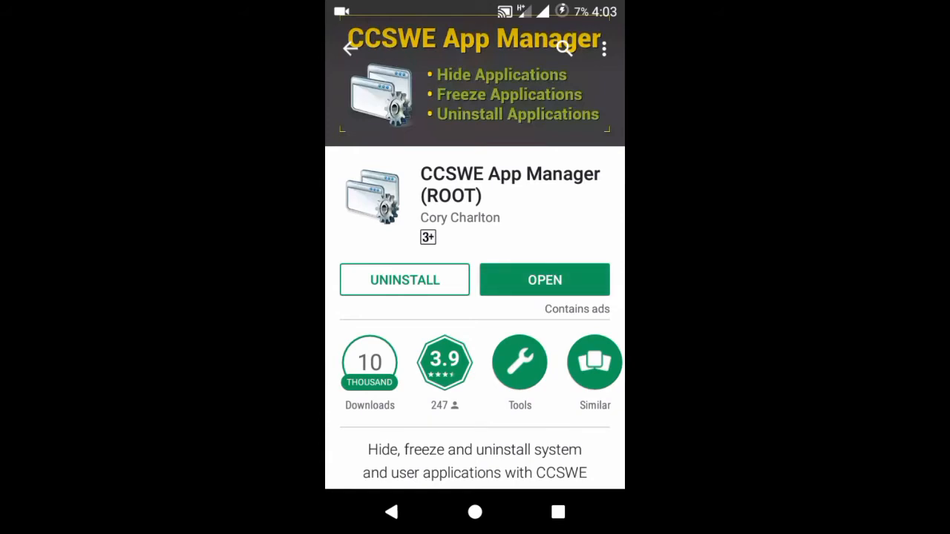
{"action": "left_click", "coordinate": [543, 279]}
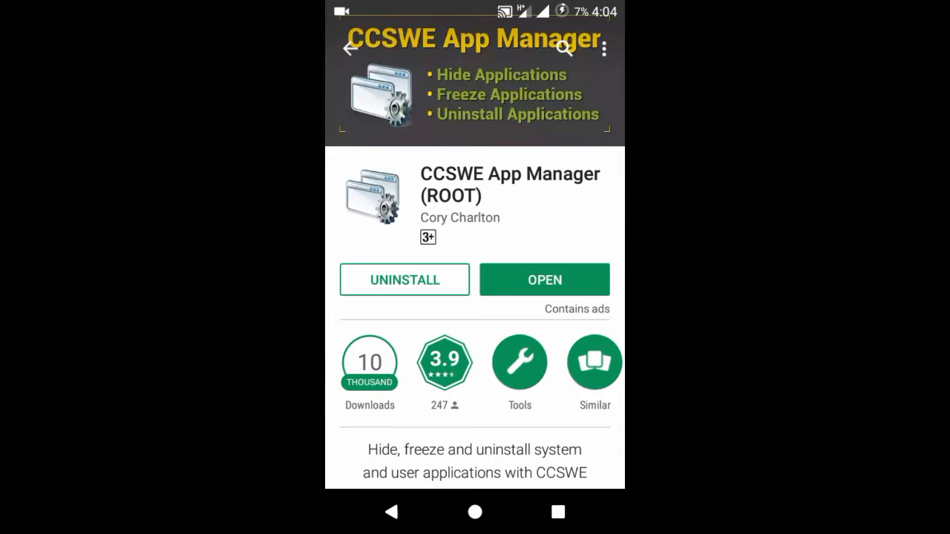
{"action": "left_click", "coordinate": [543, 279]}
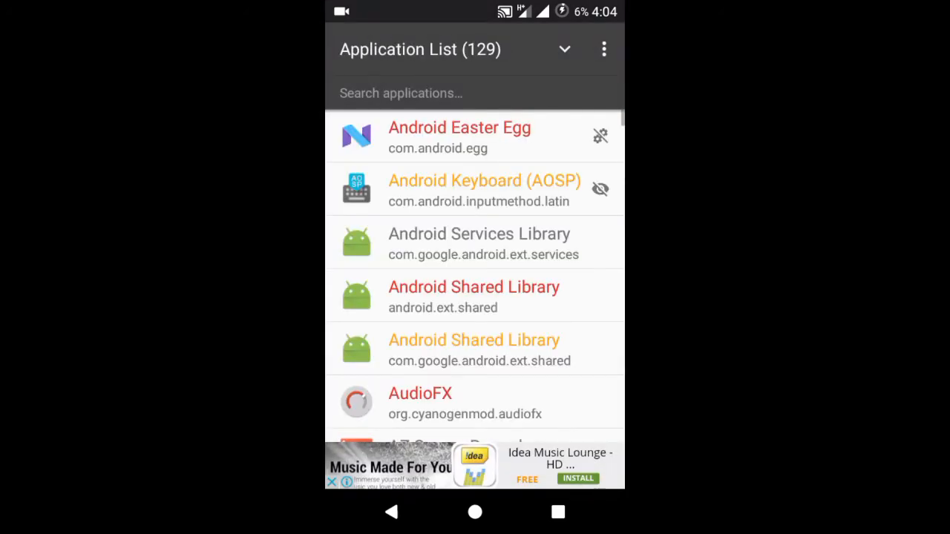
Scroll down through CCSWE App Manager's application list.
{"action": "scroll", "scroll_direction": "down", "scroll_amount": 3}
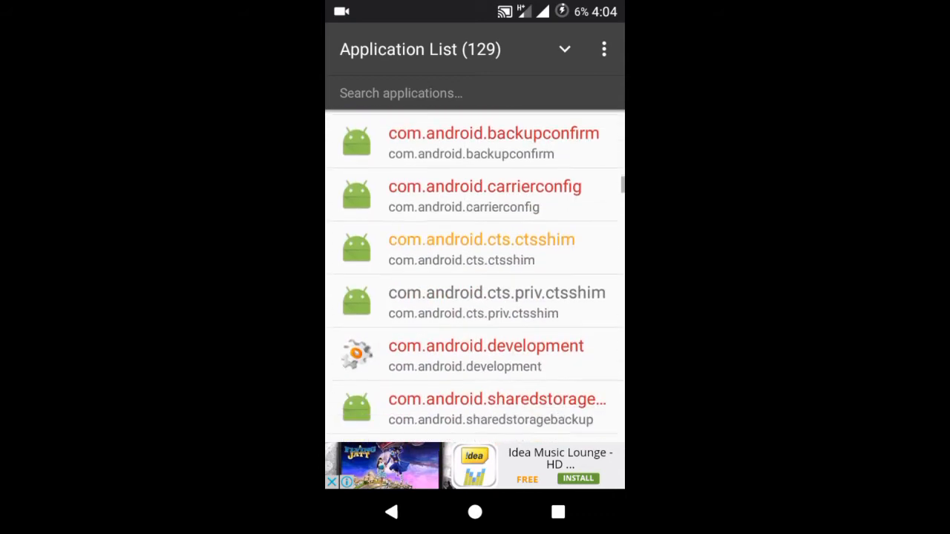
{"action": "scroll", "scroll_direction": "down", "scroll_amount": 3}
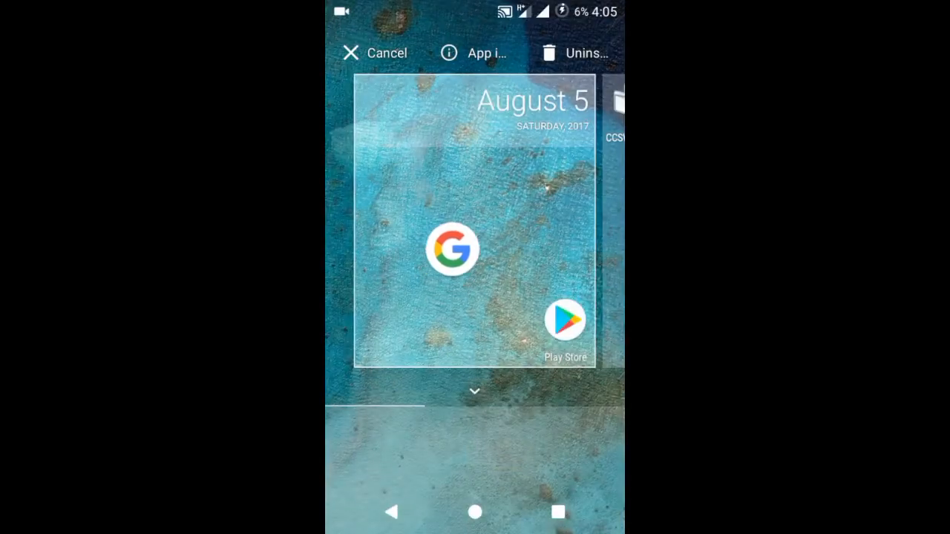
From Google's App info, reach Google Search Storage and clear all its data.
{"action": "left_click", "coordinate": [472, 53]}
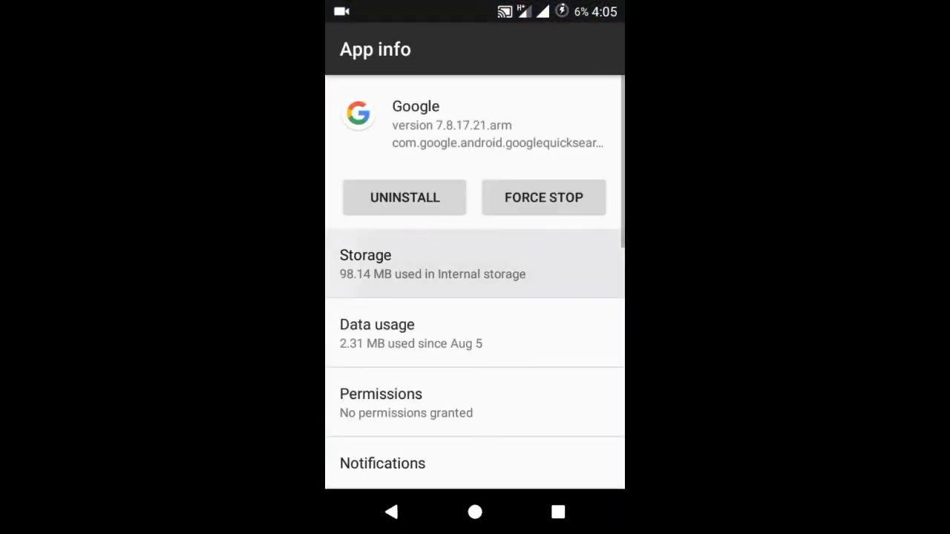
{"action": "left_click", "coordinate": [475, 264]}
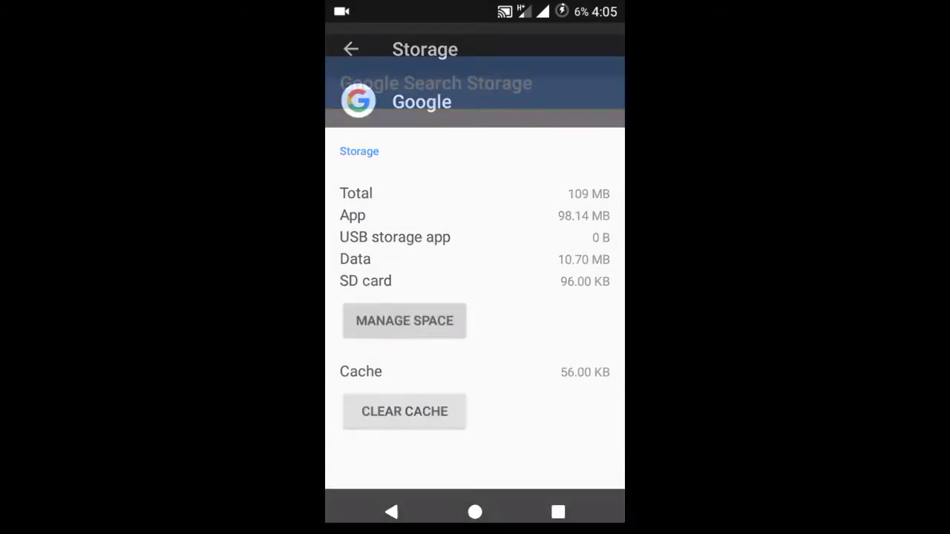
{"action": "left_click", "coordinate": [404, 321]}
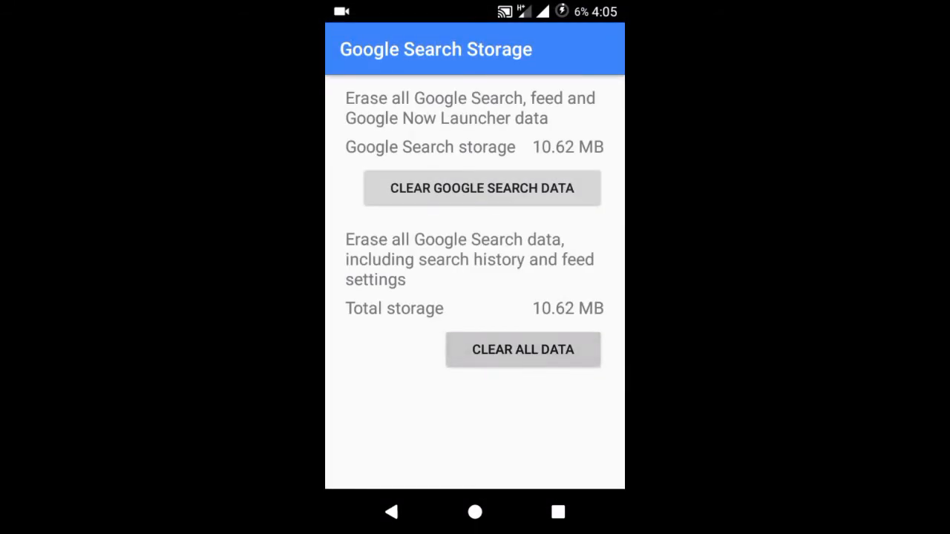
{"action": "left_click", "coordinate": [475, 511]}
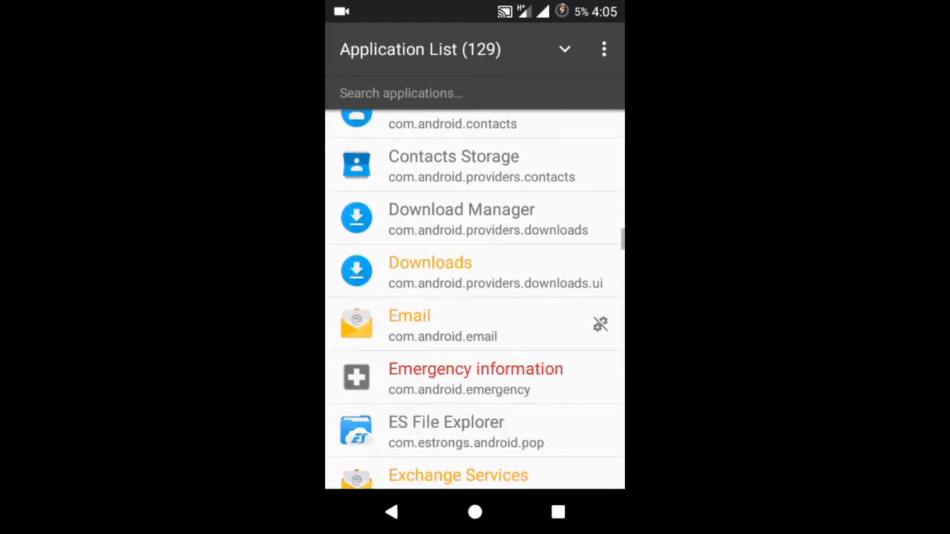
Find Google in the app list and launch its Assistant activity.
{"action": "scroll", "scroll_direction": "down", "scroll_amount": 3}
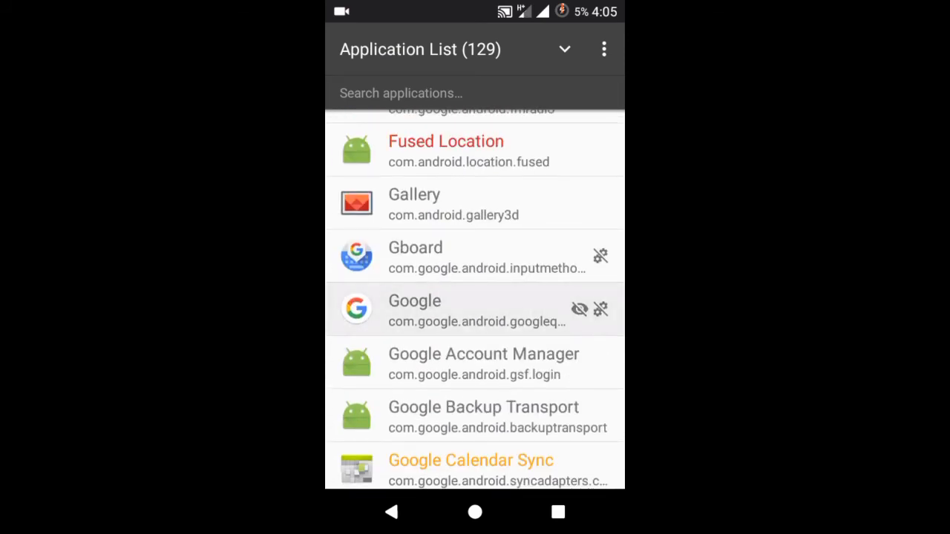
{"action": "left_click", "coordinate": [475, 307]}
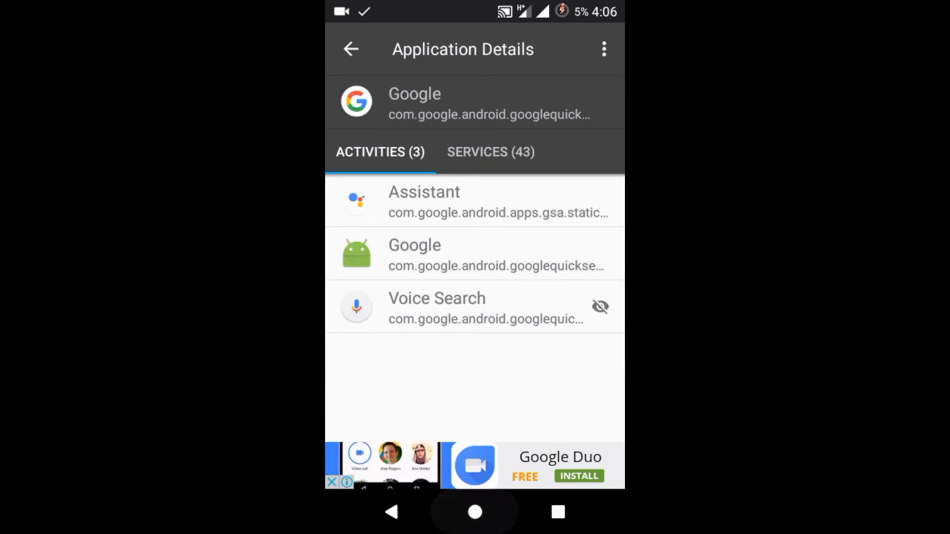
{"action": "left_click", "coordinate": [475, 511]}
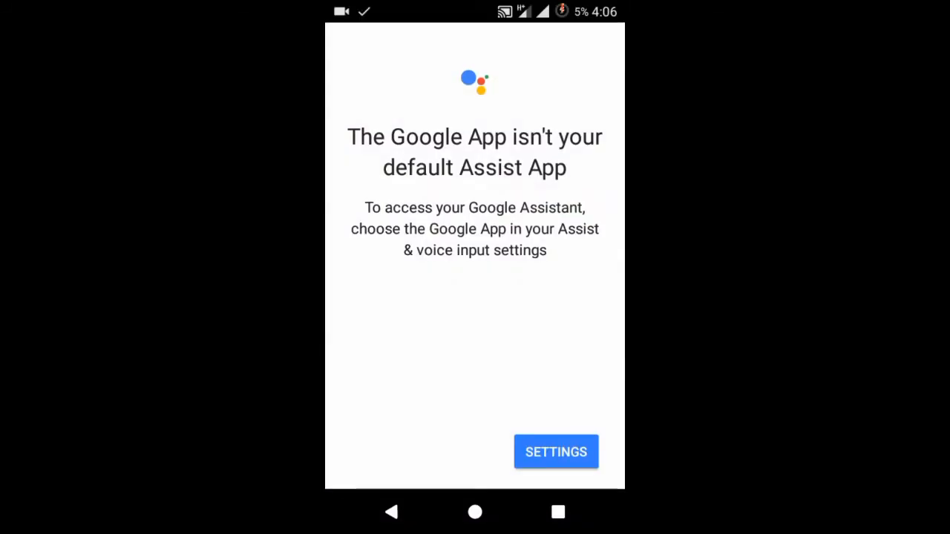
Follow the prompt to Assist & voice input, then go to the main Settings screen.
{"action": "left_click", "coordinate": [555, 451]}
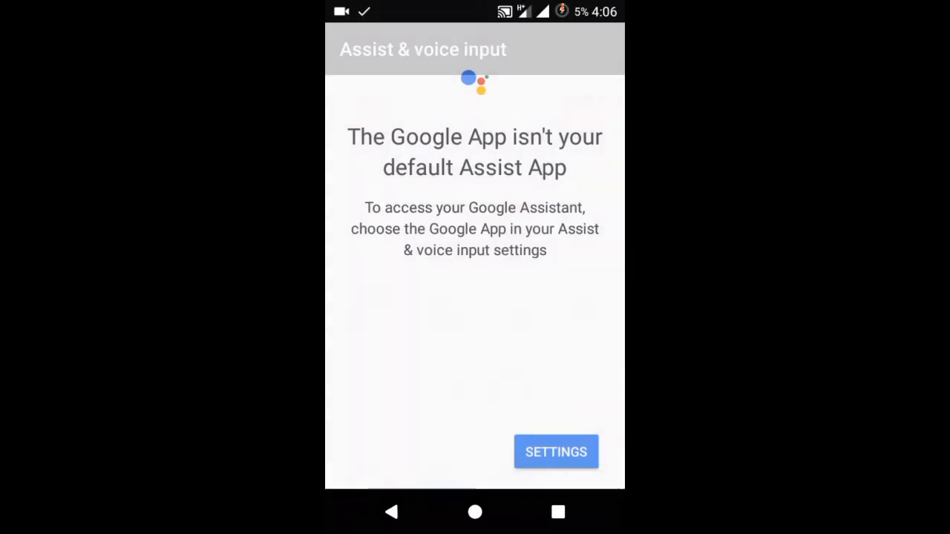
{"action": "left_click", "coordinate": [555, 451]}
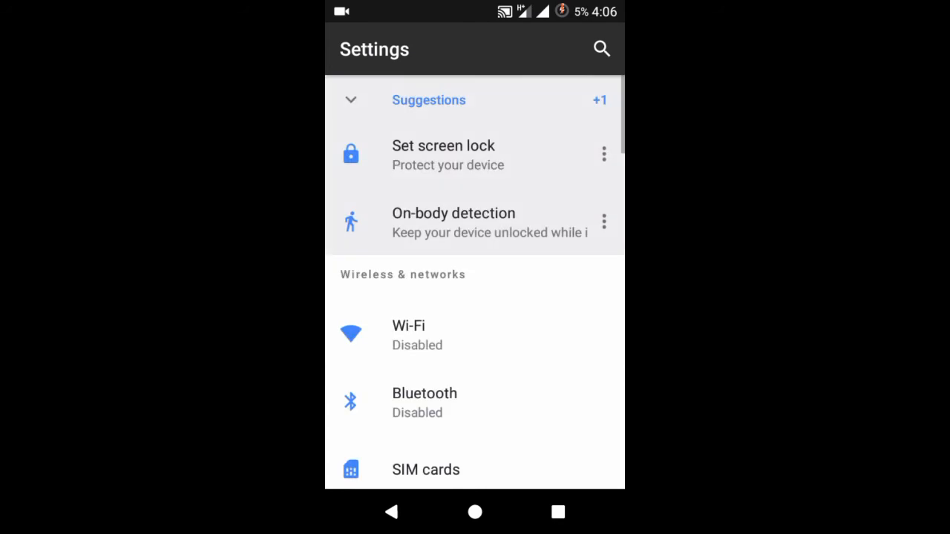
Review Google's permissions, return to its App info, and bring up the Google Assistant.
{"action": "scroll", "scroll_direction": "down", "scroll_amount": 3}
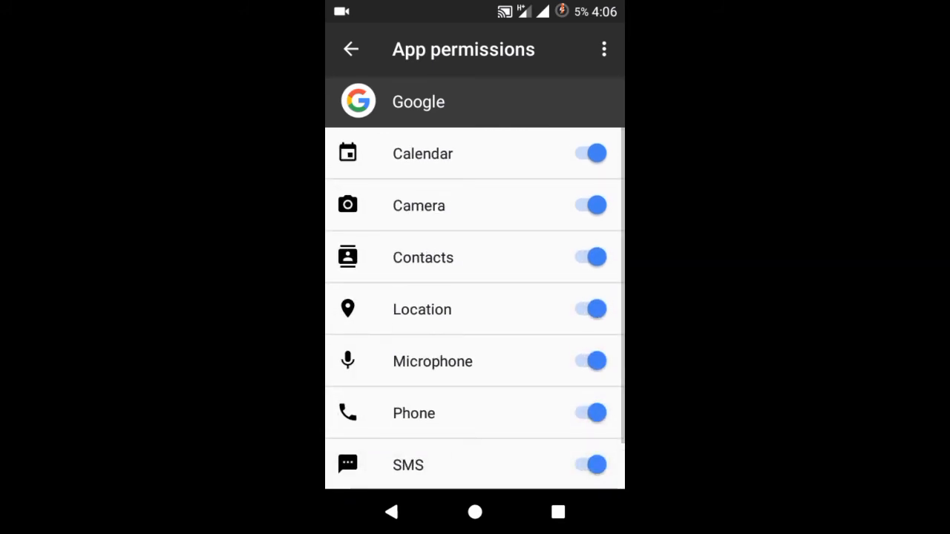
{"action": "left_click", "coordinate": [350, 49]}
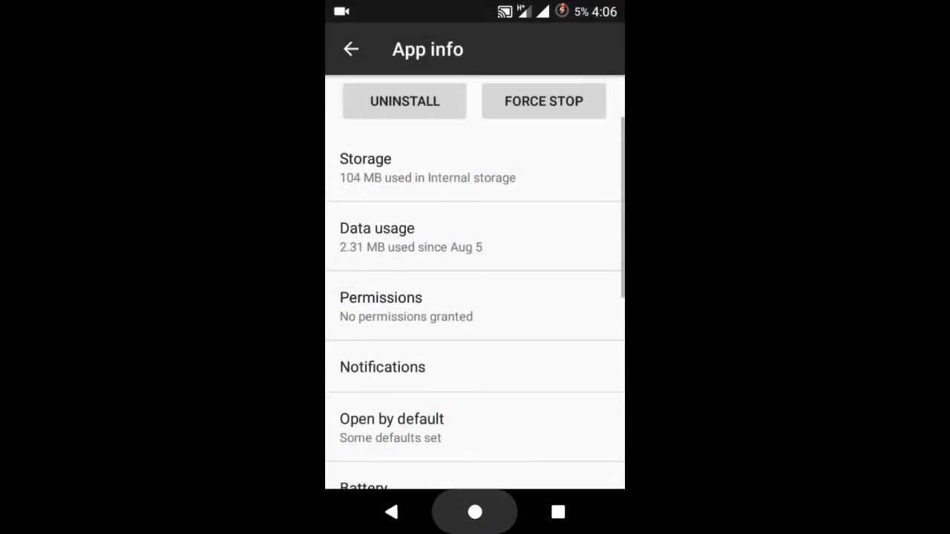
{"action": "left_click", "coordinate": [475, 510]}
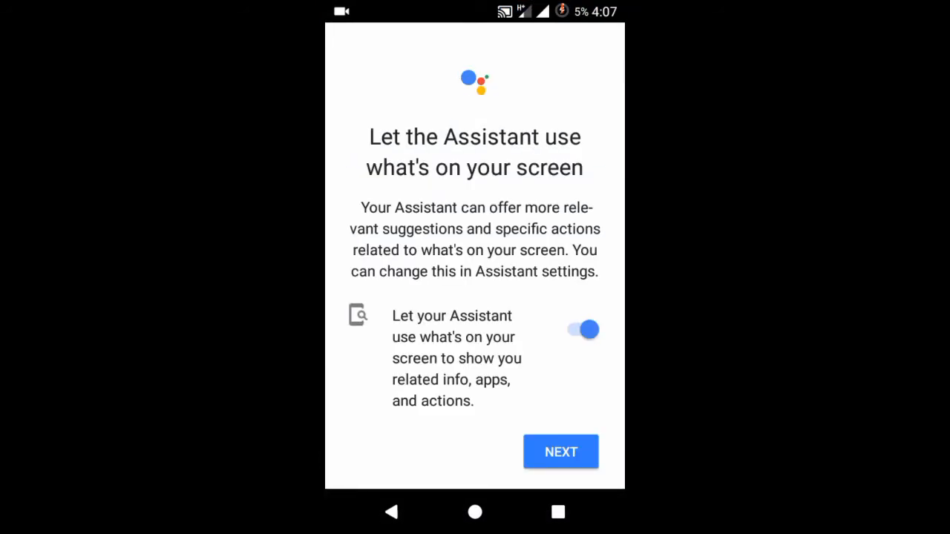
Allow screen context to finish setup and start a voice request so the Assistant greets 'So, how can I help?'.
{"action": "left_click", "coordinate": [561, 451]}
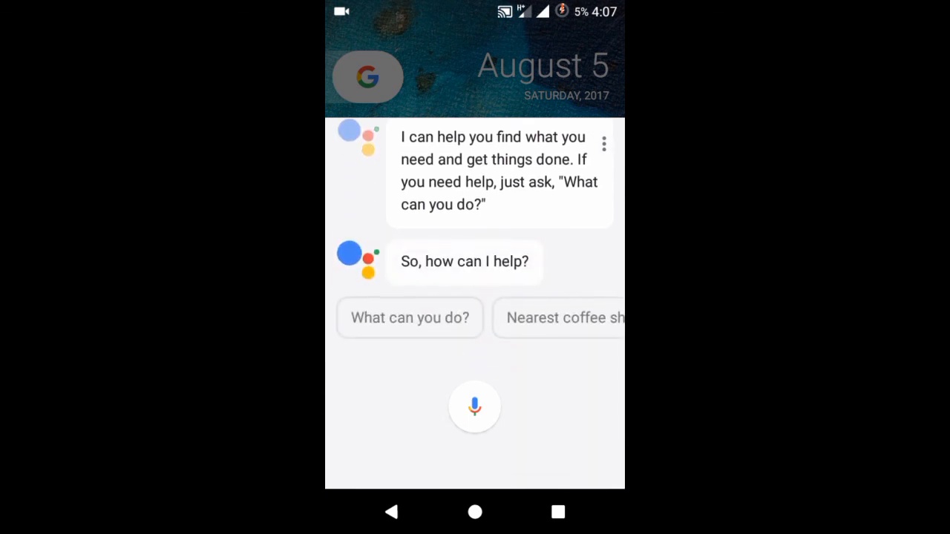
{"action": "left_click", "coordinate": [475, 407]}
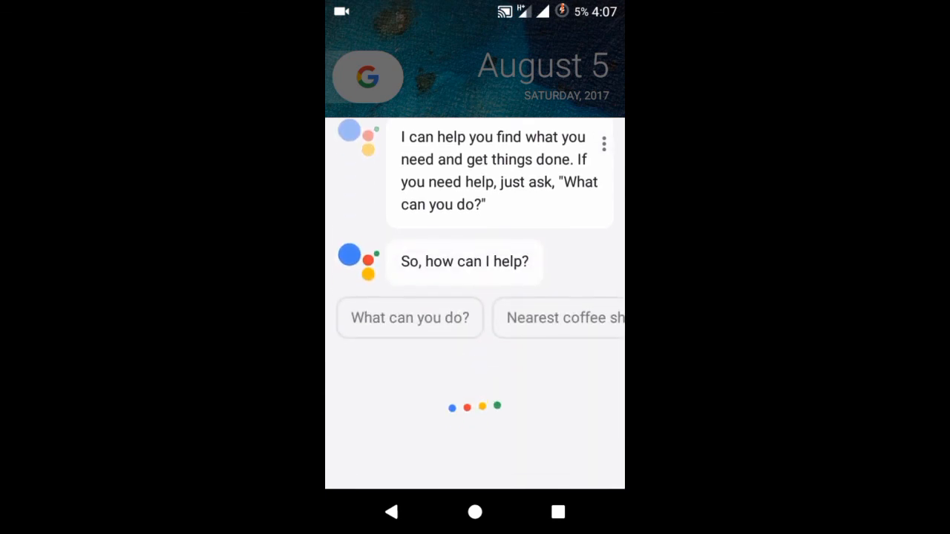